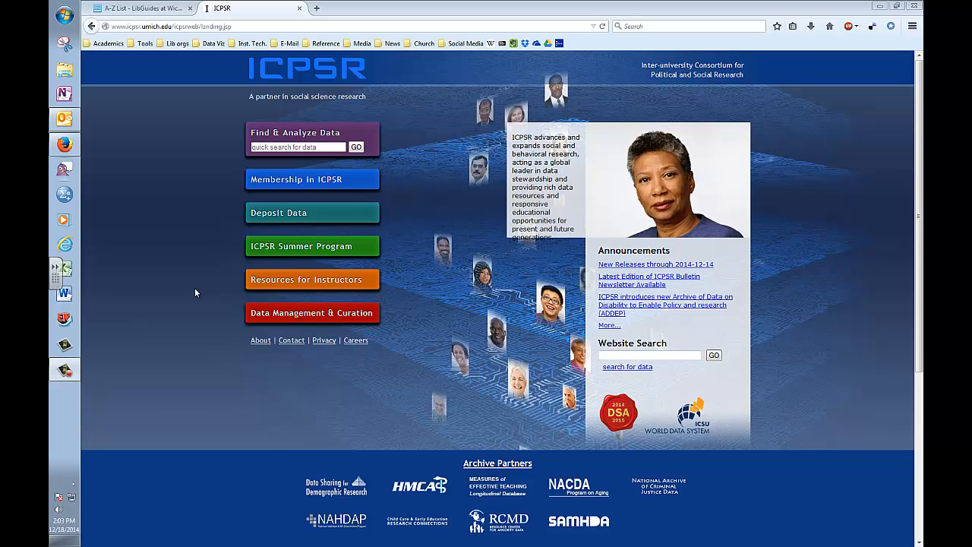
Step: Go to ICPSR's Find & Analyze Data page from the home page
{"action": "left_click", "coordinate": [297, 146]}
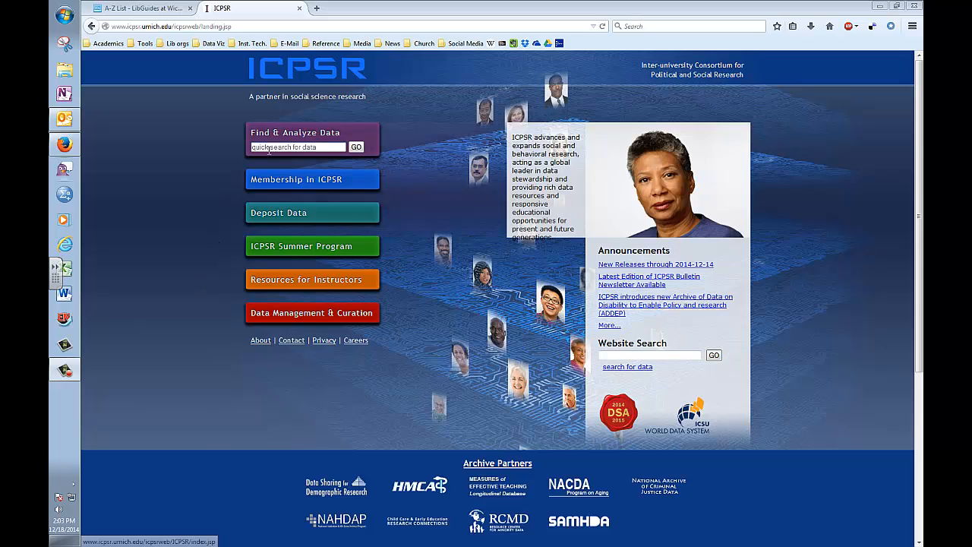
{"action": "left_click", "coordinate": [296, 132]}
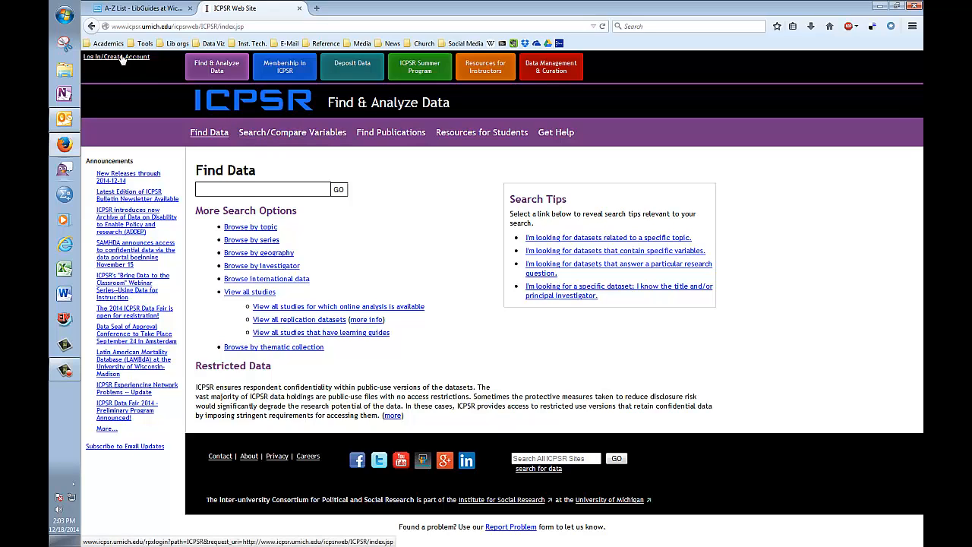
{"action": "left_click", "coordinate": [117, 57]}
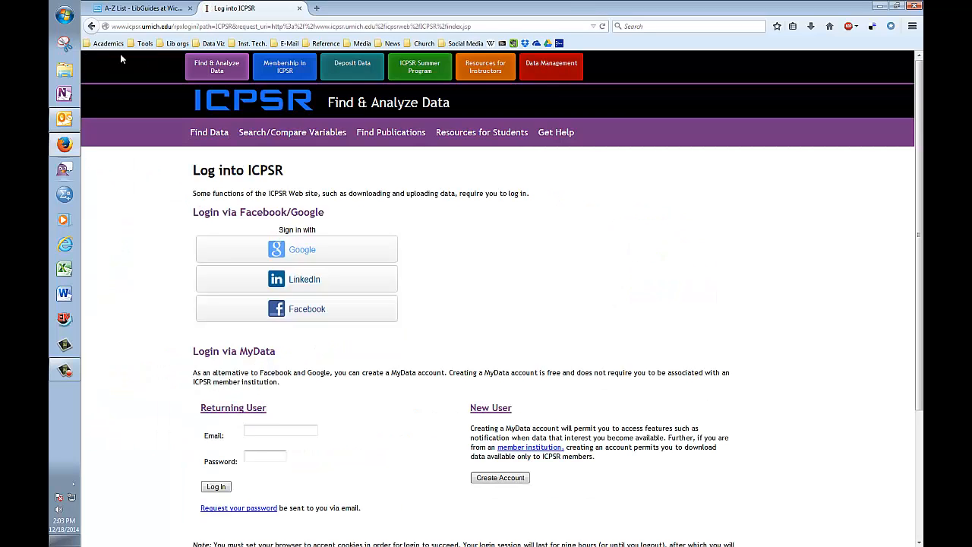
{"action": "mouse_move", "coordinate": [138, 111]}
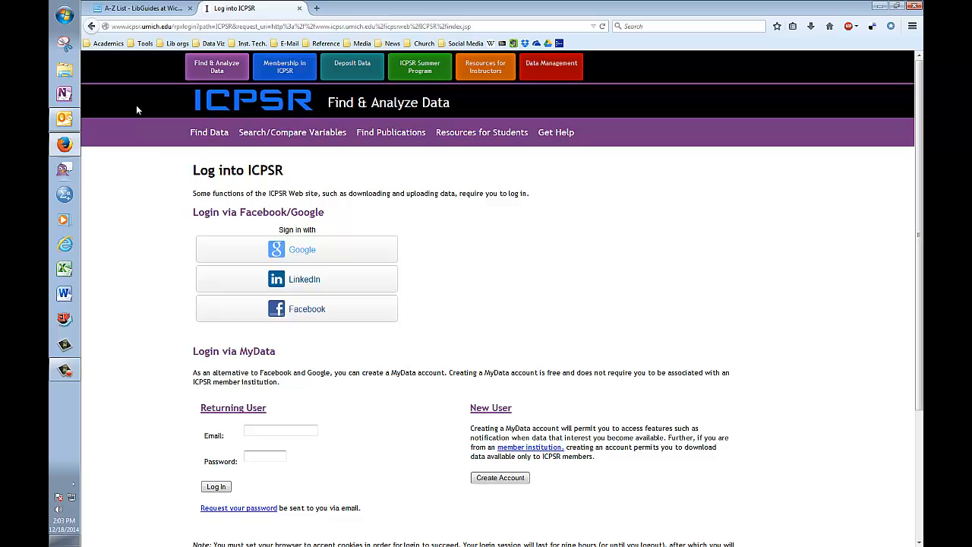
{"action": "mouse_move", "coordinate": [193, 301]}
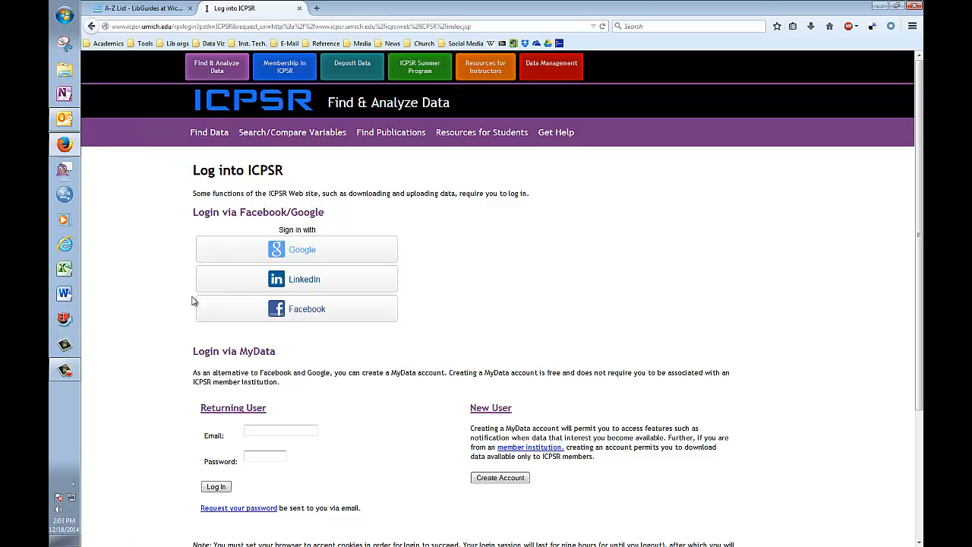
{"action": "mouse_move", "coordinate": [160, 292]}
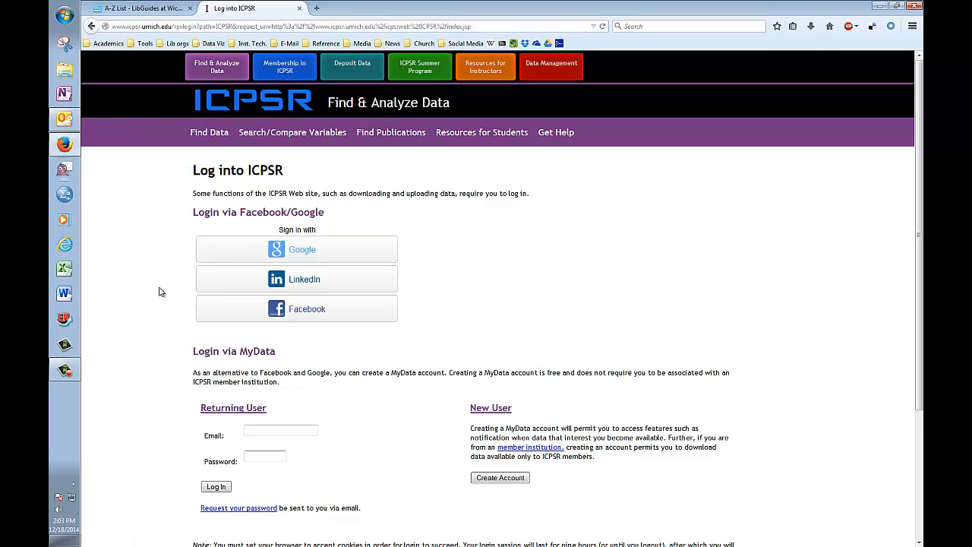
{"action": "left_click", "coordinate": [280, 430]}
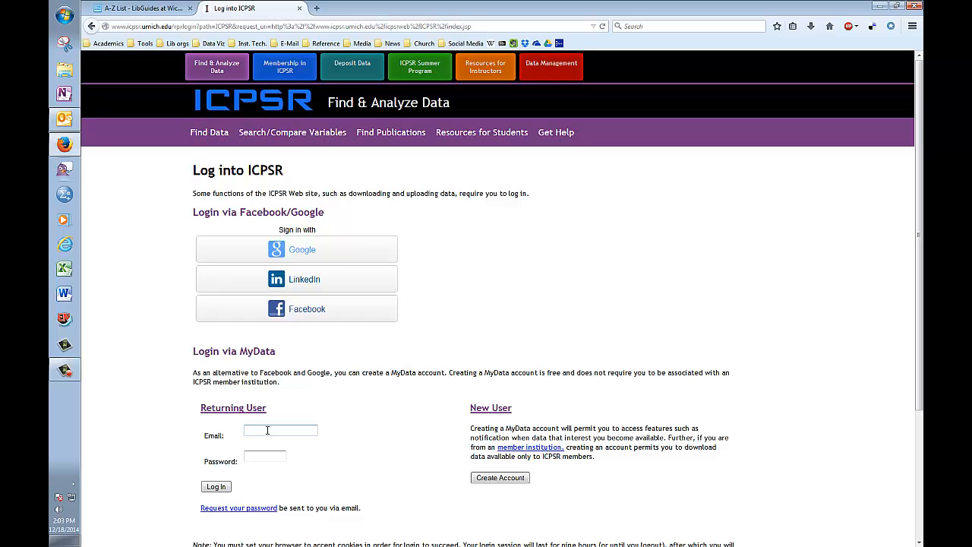
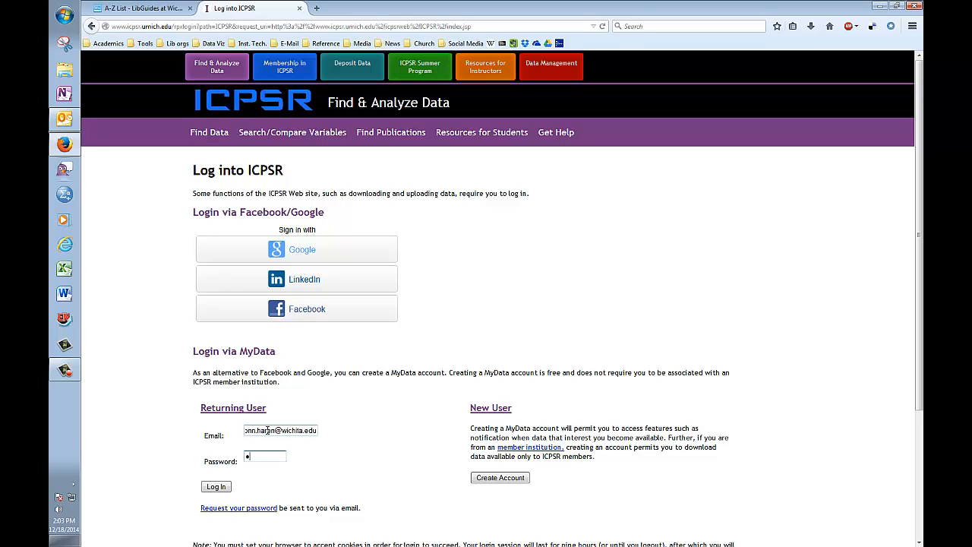
{"action": "type", "text": "password"}
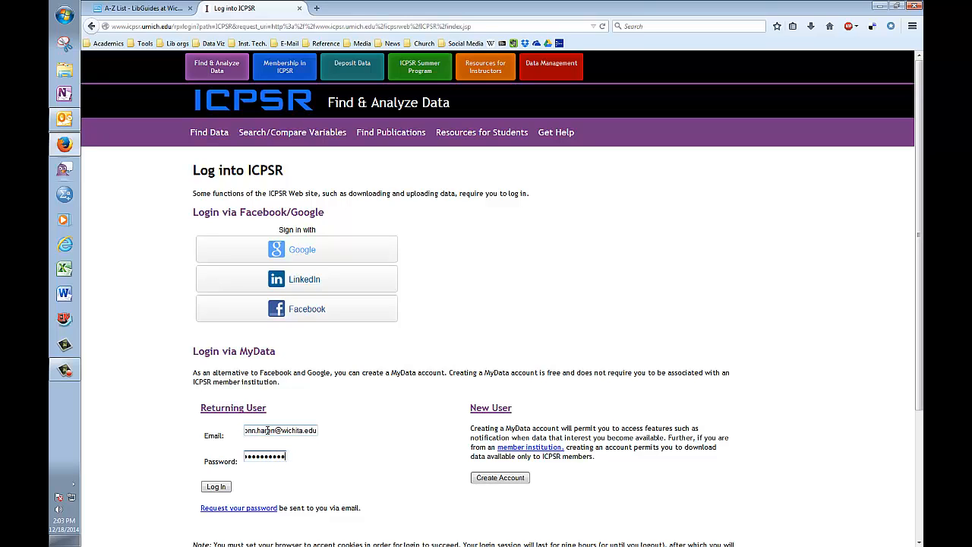
{"action": "left_click", "coordinate": [216, 486]}
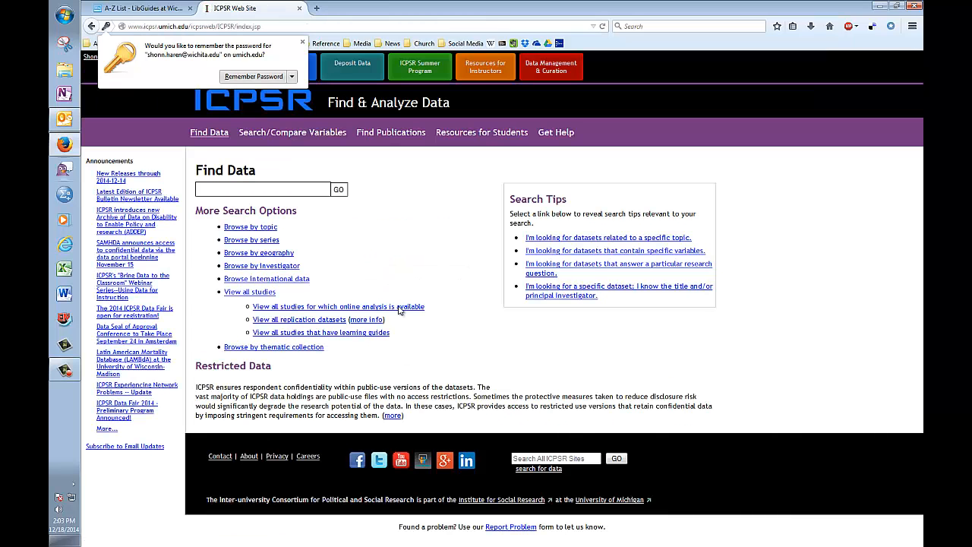
Step: Dismiss the browser's Remember Password prompt
{"action": "left_click", "coordinate": [302, 42]}
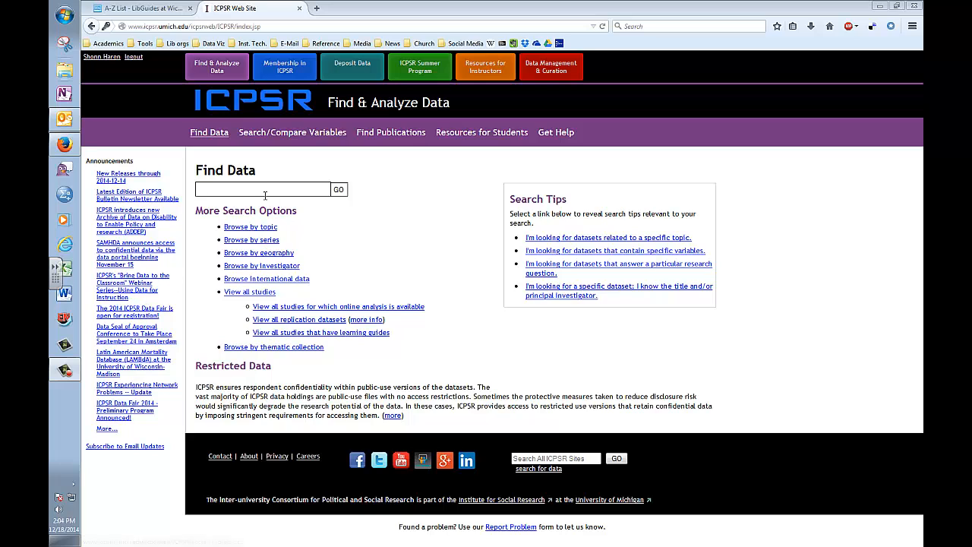
{"action": "mouse_move", "coordinate": [268, 189]}
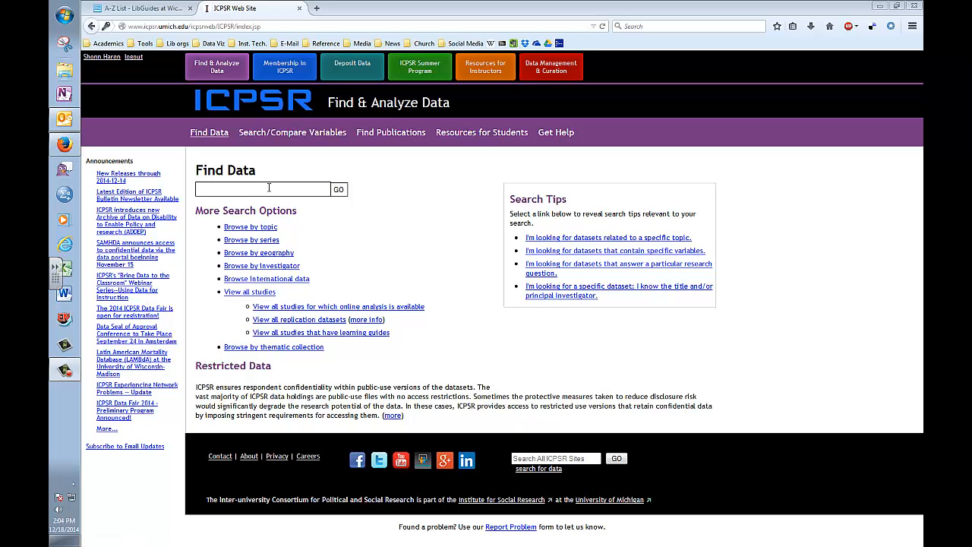
Step: Run a Find Data search for 'drug abuse', returning about 1,006 studies
{"action": "type", "text": "drug"}
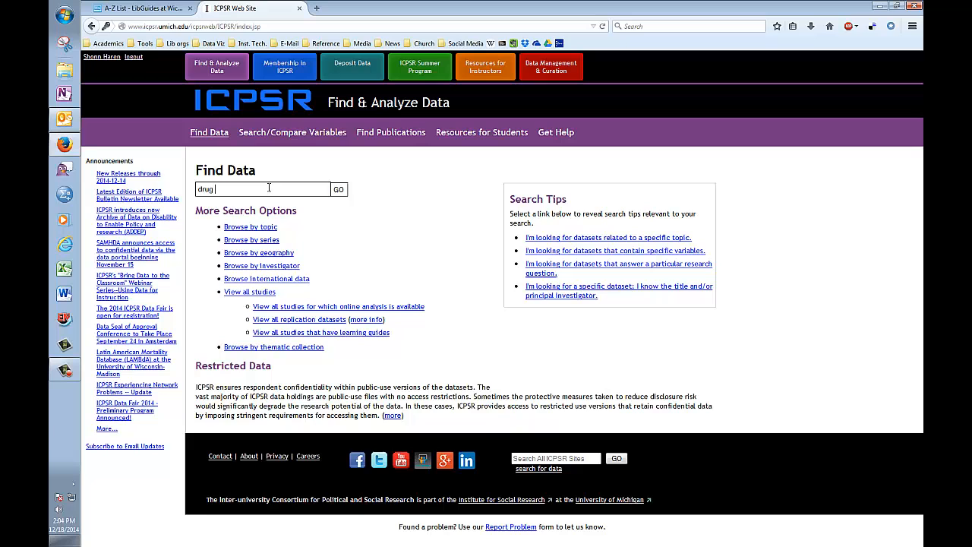
{"action": "type", "text": "abuse"}
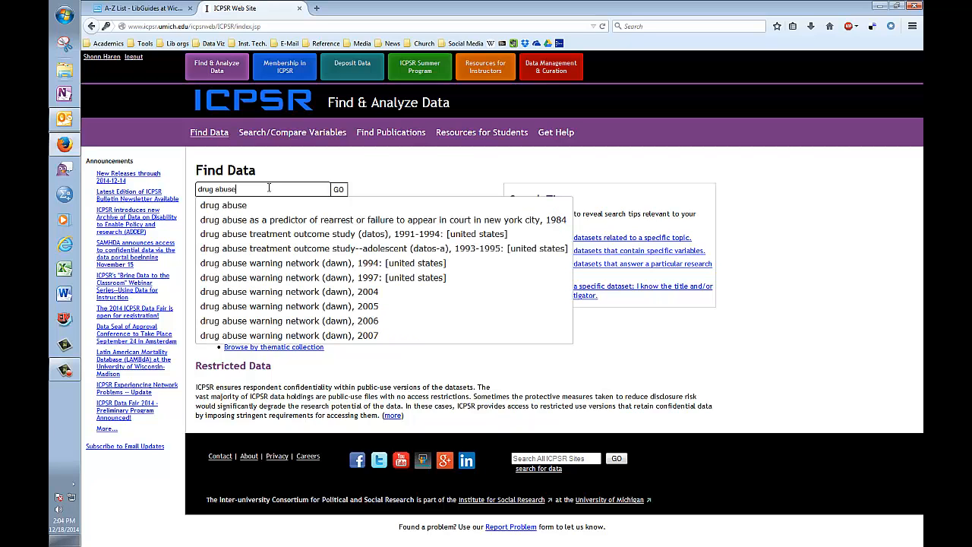
{"action": "left_click", "coordinate": [338, 189]}
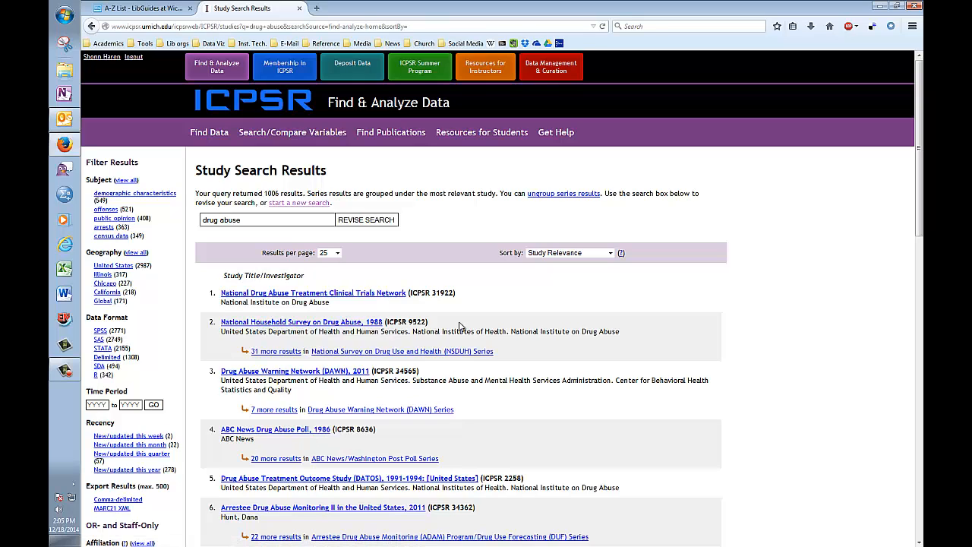
{"action": "mouse_move", "coordinate": [469, 295]}
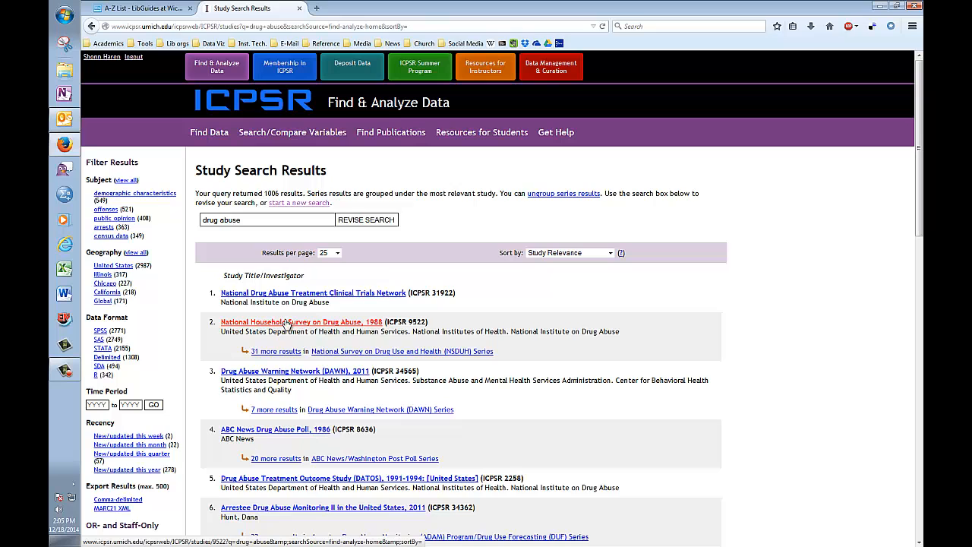
Step: Open the 'National Household Survey on Drug Abuse, 1988' study from the results
{"action": "left_click", "coordinate": [301, 321]}
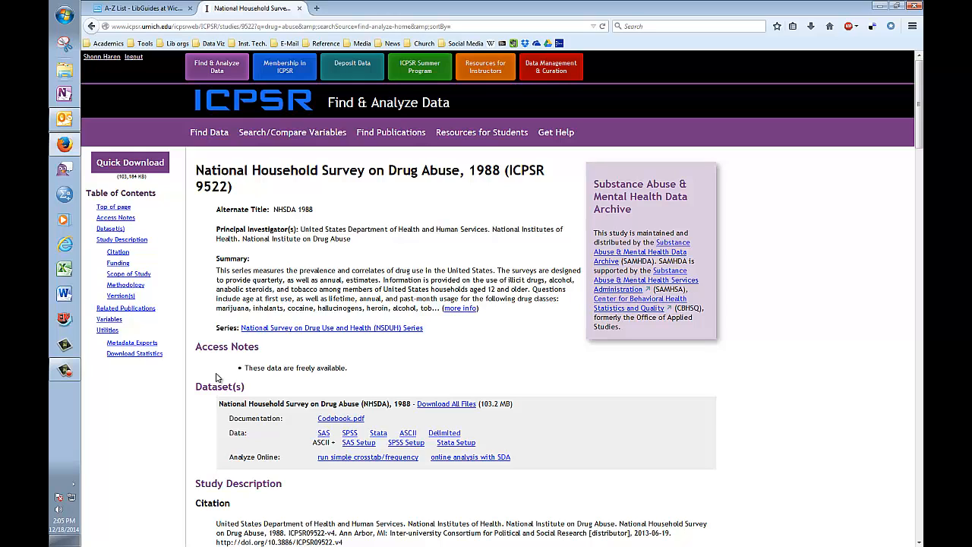
{"action": "mouse_move", "coordinate": [248, 350]}
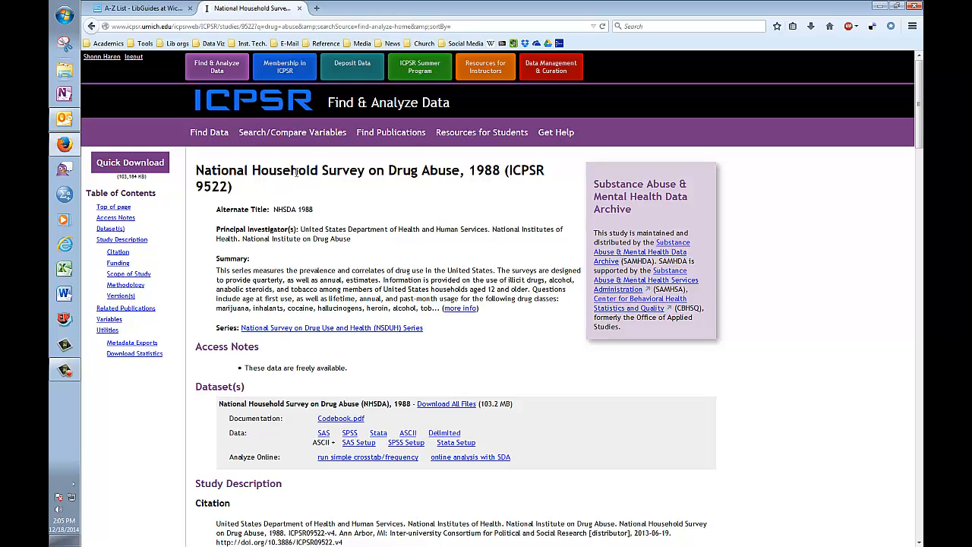
{"action": "mouse_move", "coordinate": [285, 206]}
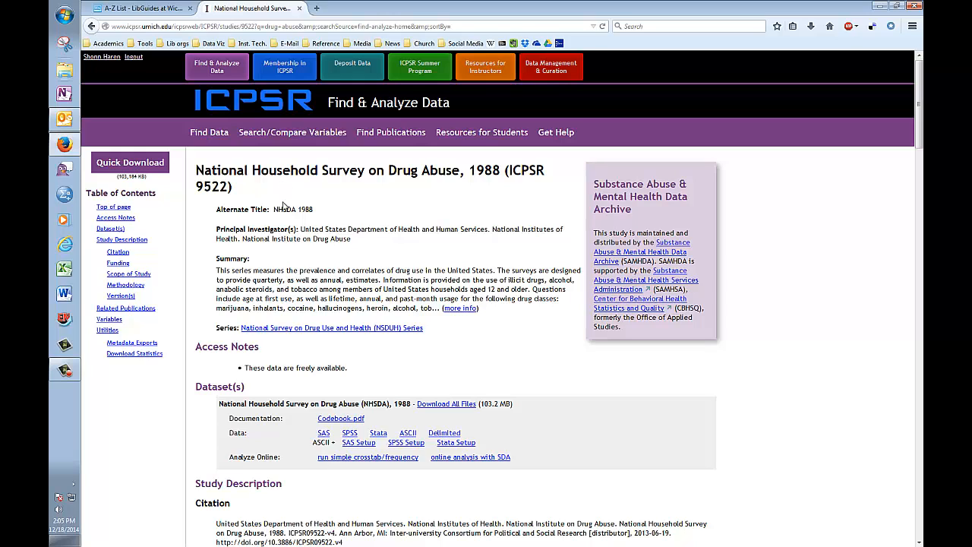
{"action": "mouse_move", "coordinate": [304, 228]}
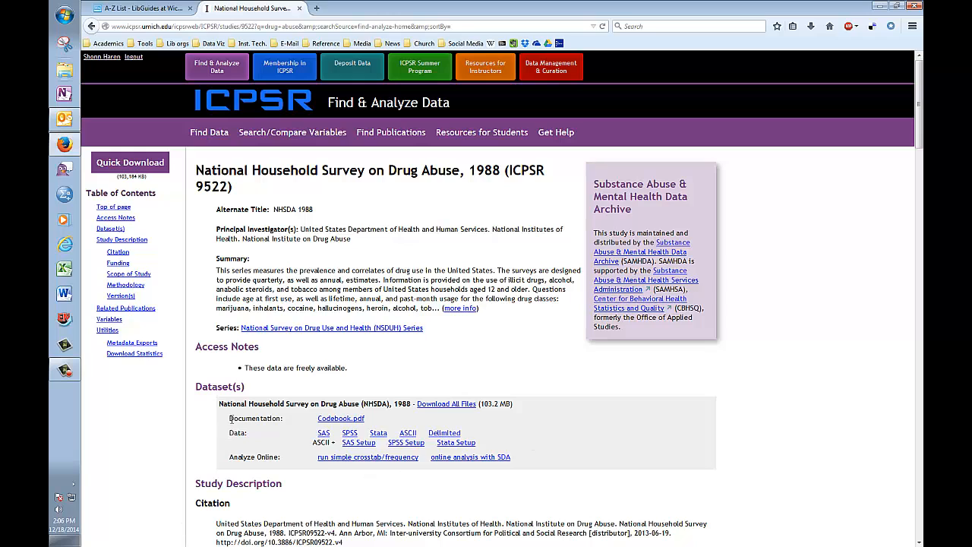
{"action": "mouse_move", "coordinate": [212, 401]}
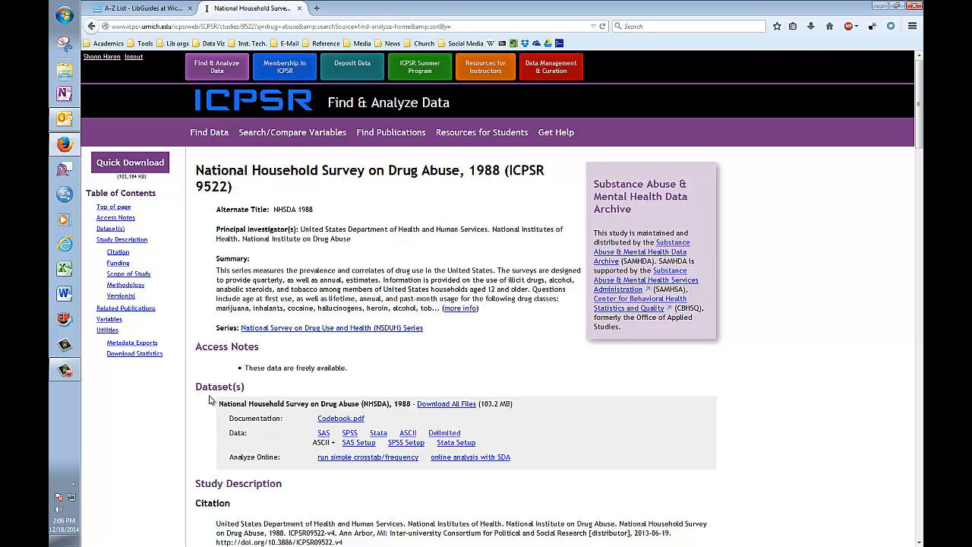
{"action": "mouse_move", "coordinate": [265, 430]}
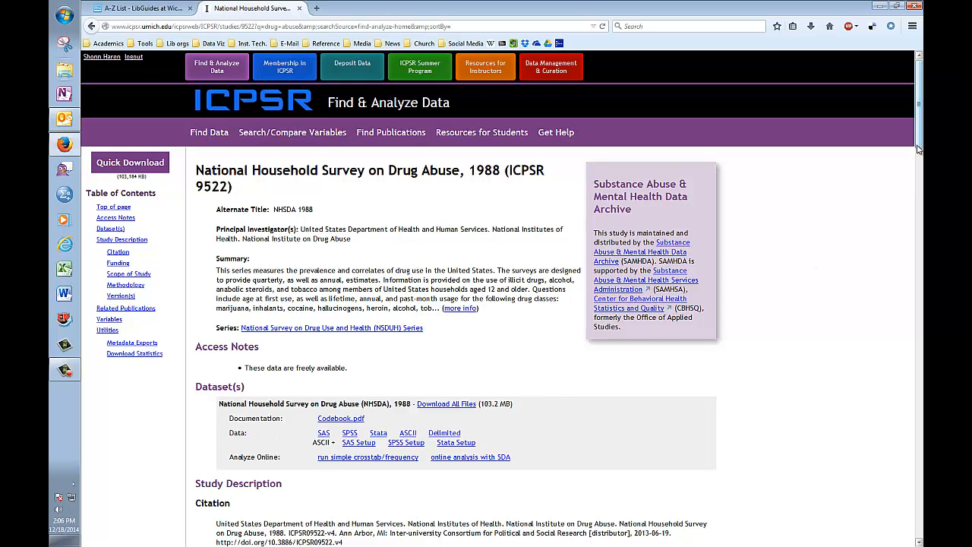
{"action": "scroll", "scroll_direction": "down", "scroll_amount": 3}
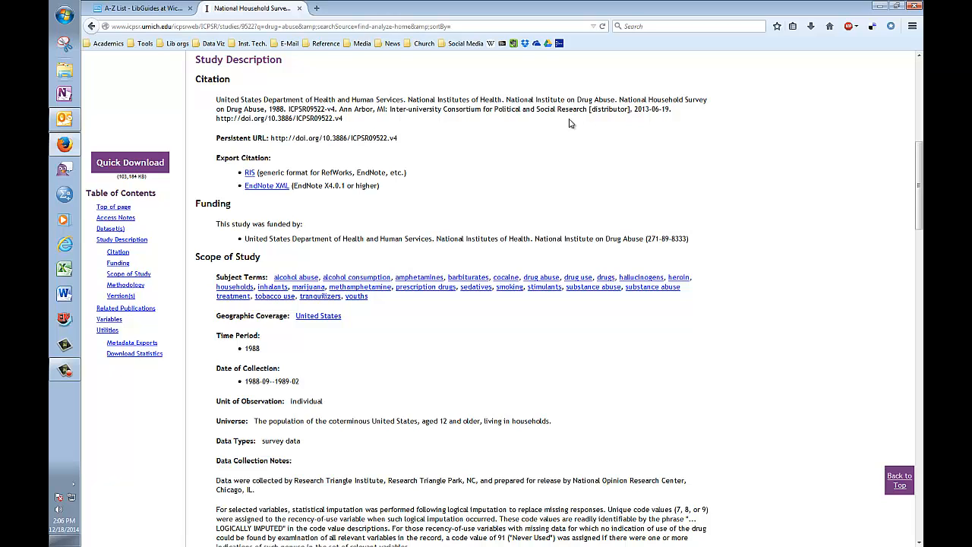
{"action": "mouse_move", "coordinate": [391, 225]}
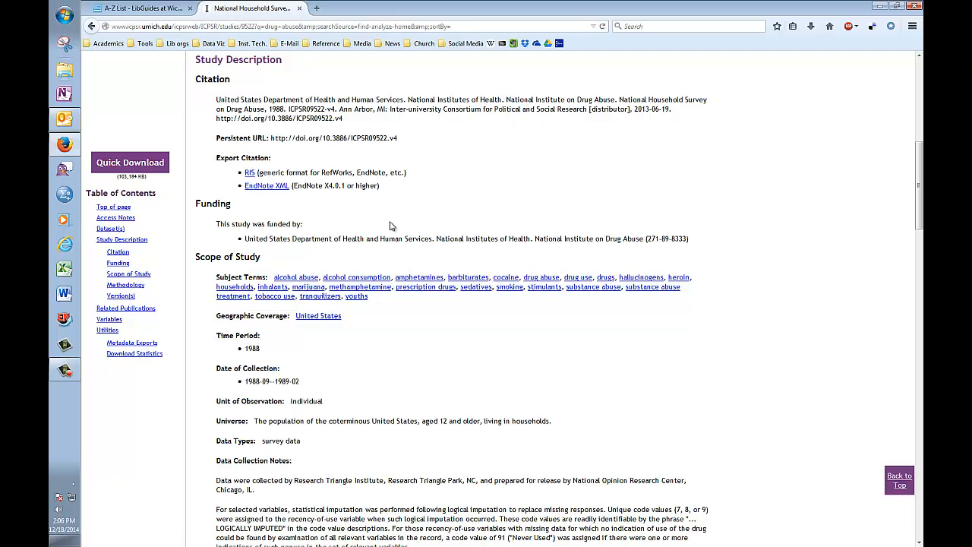
{"action": "mouse_move", "coordinate": [339, 185]}
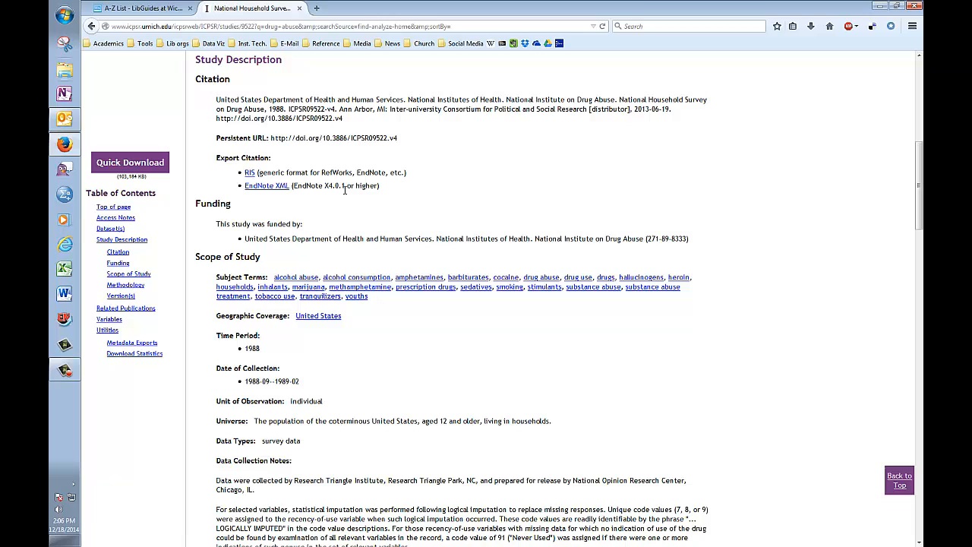
{"action": "scroll", "scroll_direction": "down", "scroll_amount": 3}
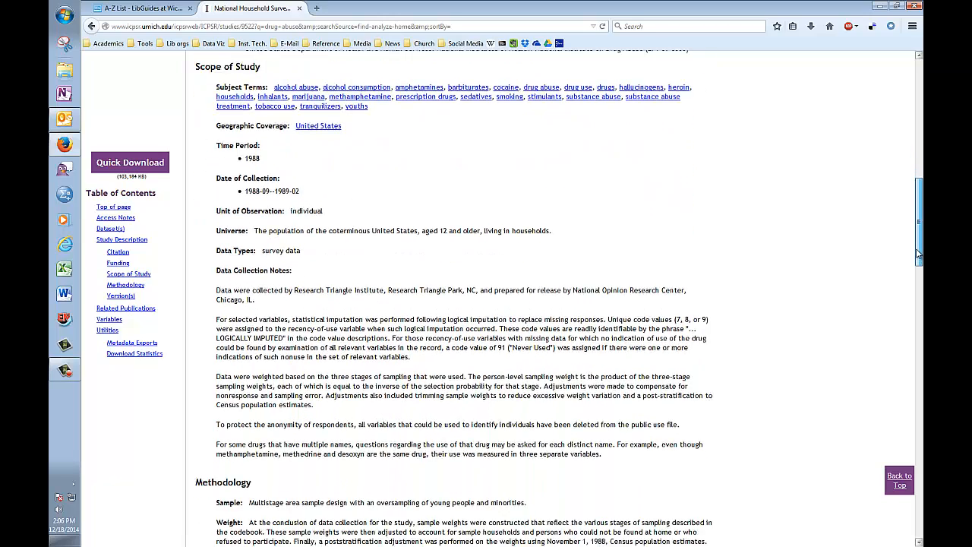
{"action": "scroll", "scroll_direction": "down", "scroll_amount": 3}
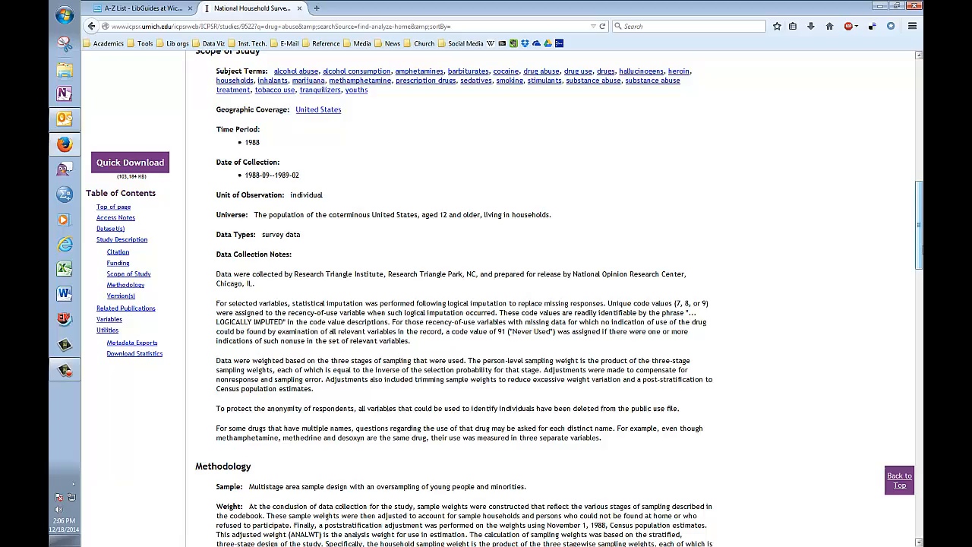
{"action": "scroll", "scroll_direction": "down", "scroll_amount": 3}
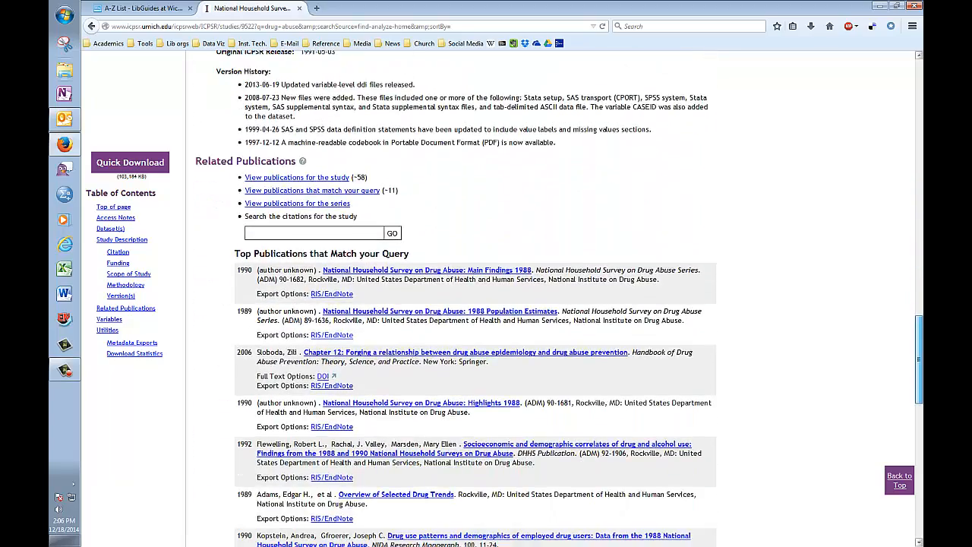
{"action": "scroll", "scroll_direction": "down", "scroll_amount": 3}
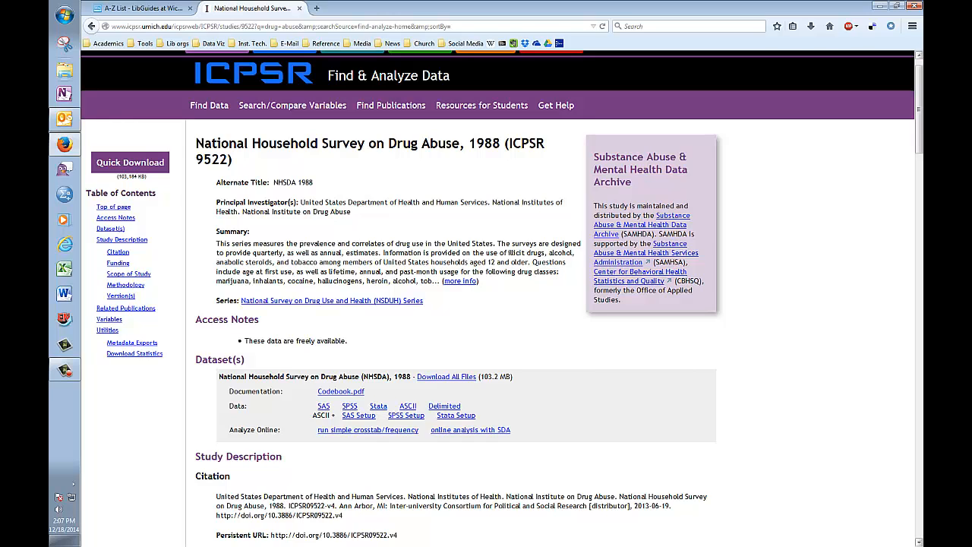
{"action": "mouse_move", "coordinate": [803, 210]}
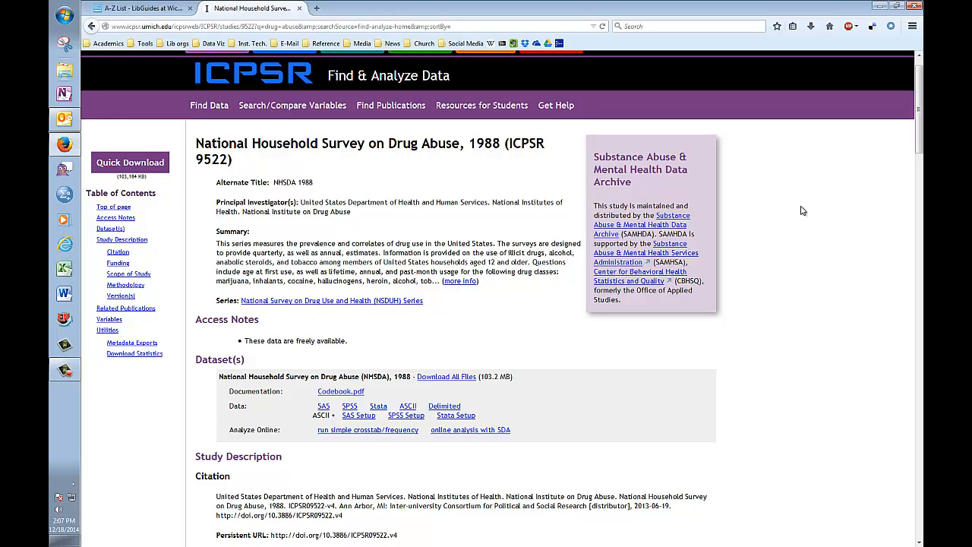
{"action": "mouse_move", "coordinate": [519, 373]}
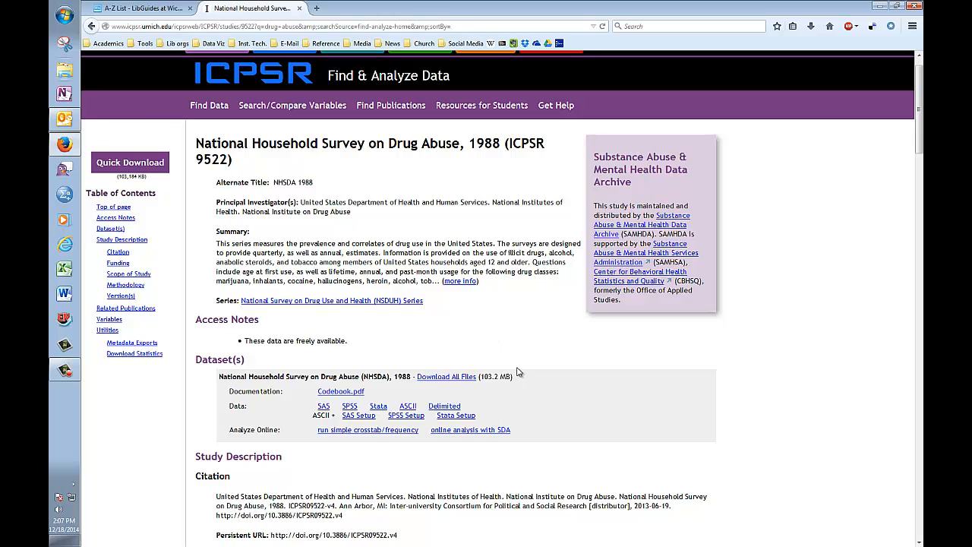
{"action": "mouse_move", "coordinate": [511, 419]}
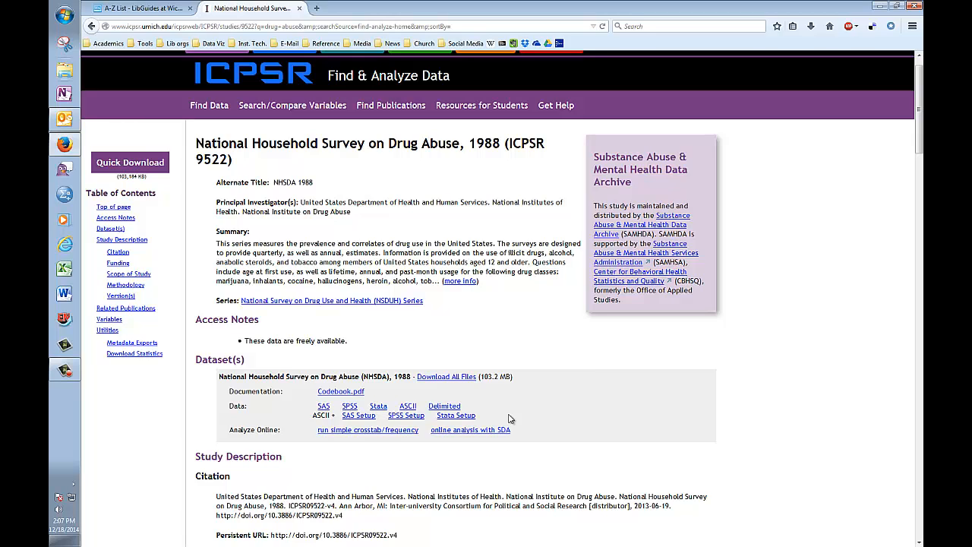
{"action": "mouse_move", "coordinate": [446, 377]}
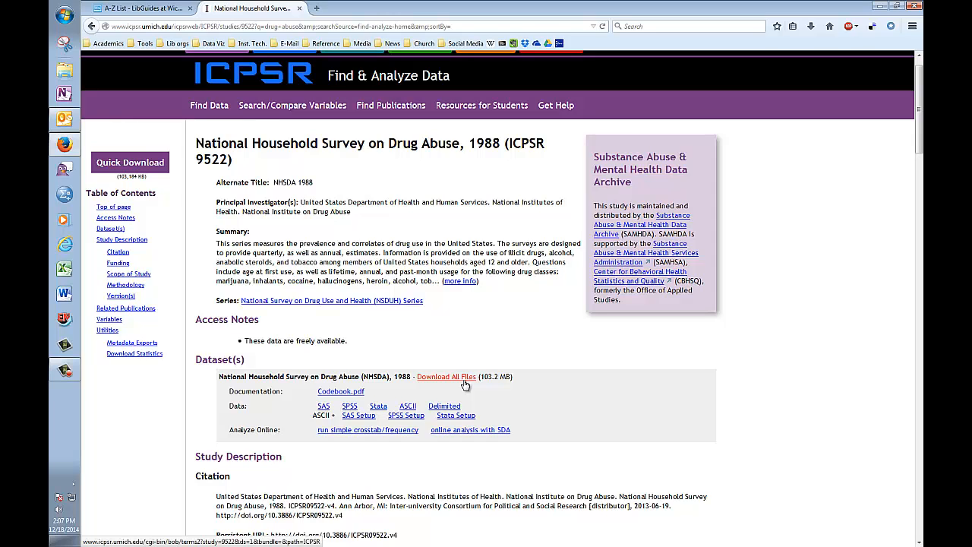
Step: Choose Download All Files and agree to the Terms of Use
{"action": "left_click", "coordinate": [446, 376]}
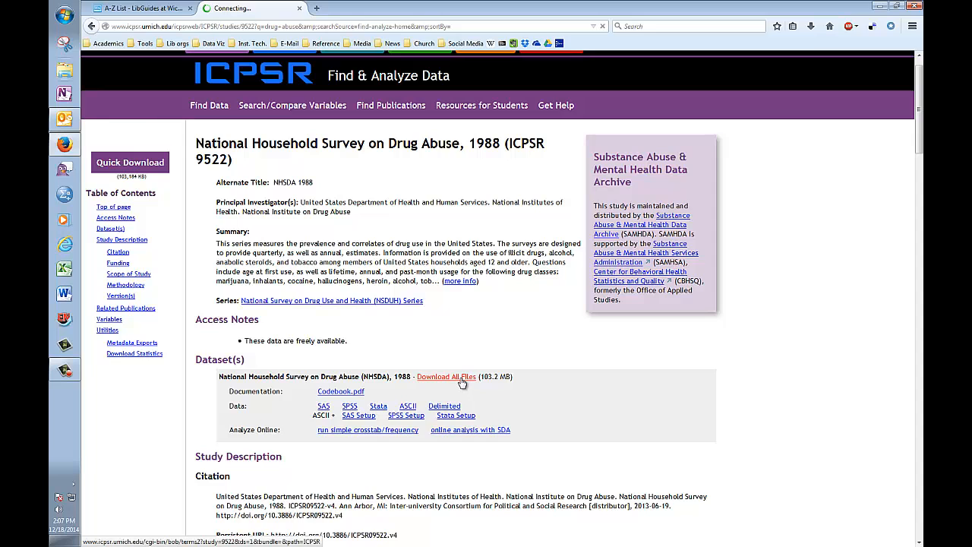
{"action": "left_click", "coordinate": [446, 376]}
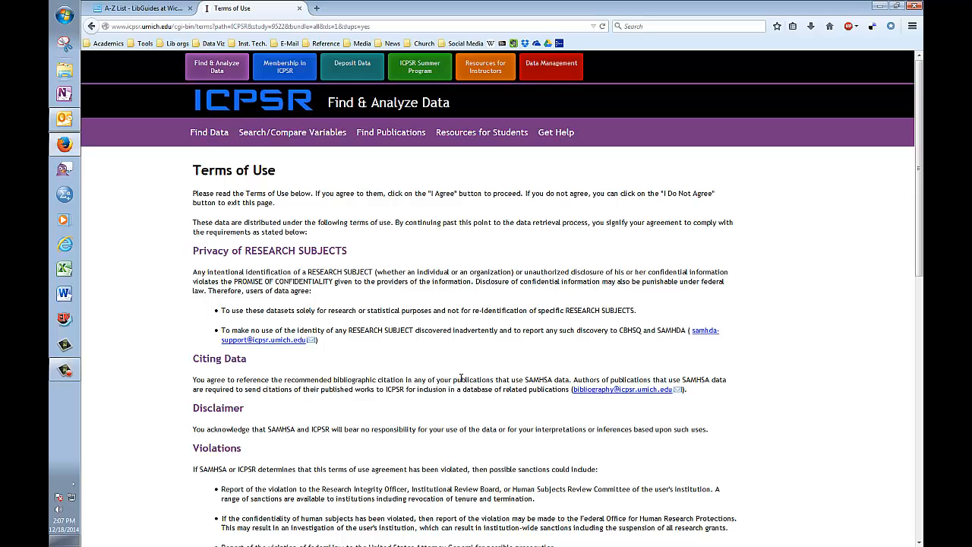
{"action": "mouse_move", "coordinate": [768, 317]}
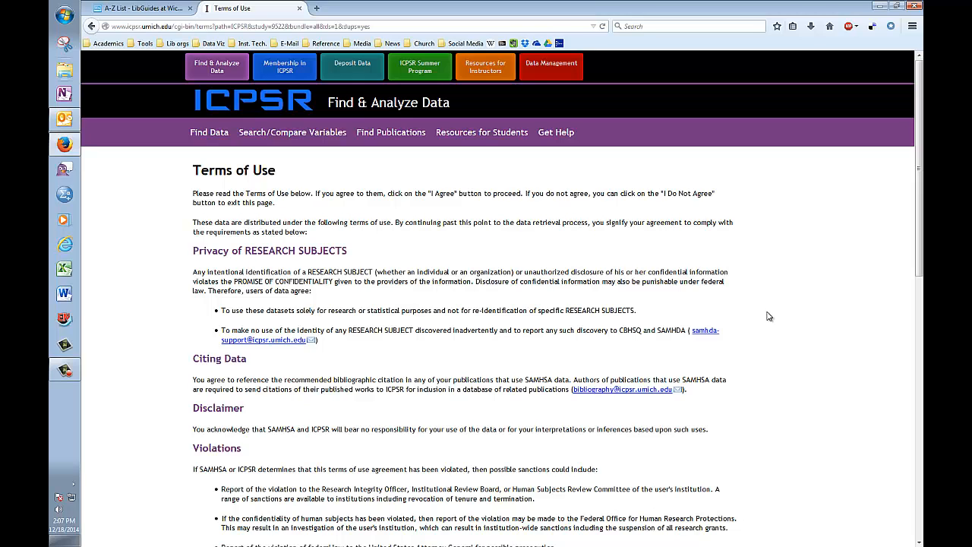
{"action": "mouse_move", "coordinate": [774, 297]}
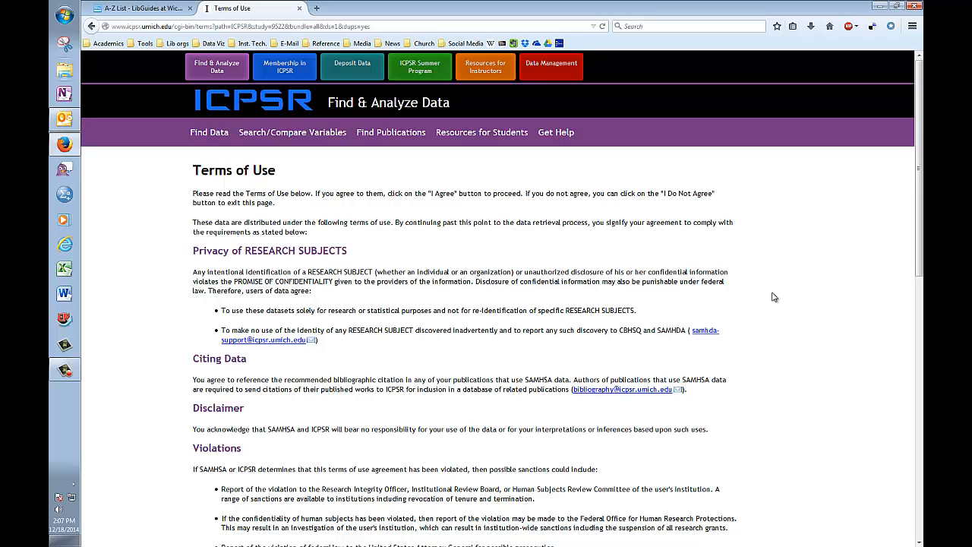
{"action": "mouse_move", "coordinate": [865, 238]}
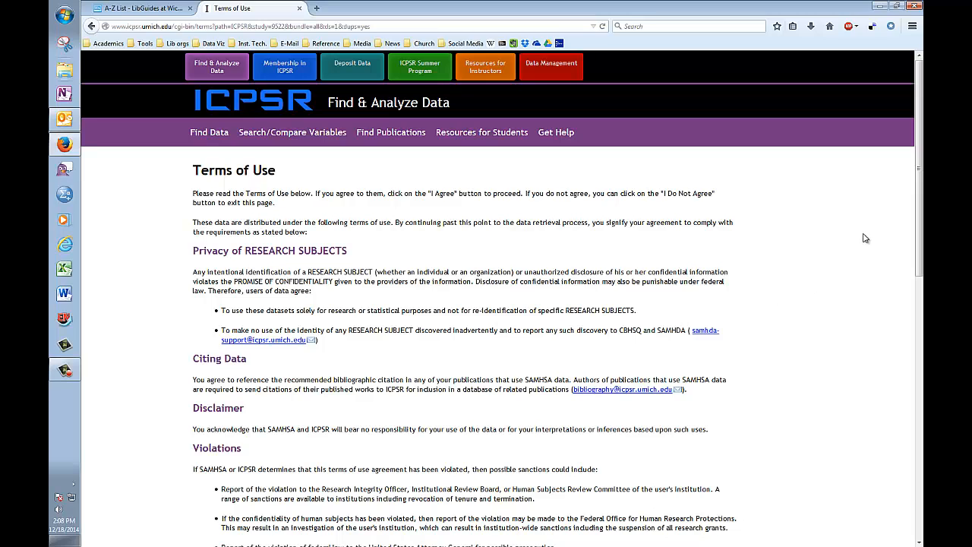
{"action": "scroll", "scroll_direction": "down", "scroll_amount": 3}
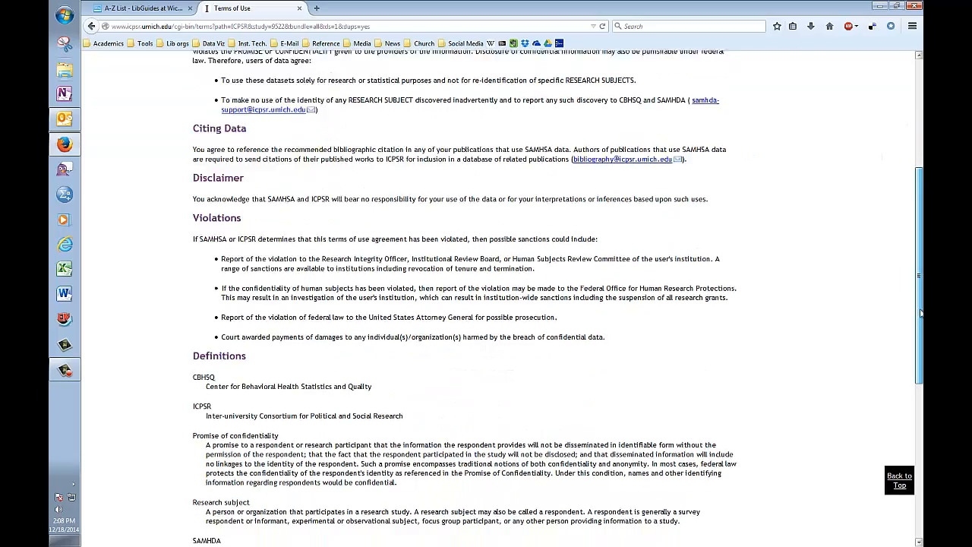
{"action": "scroll", "scroll_direction": "down", "scroll_amount": 3}
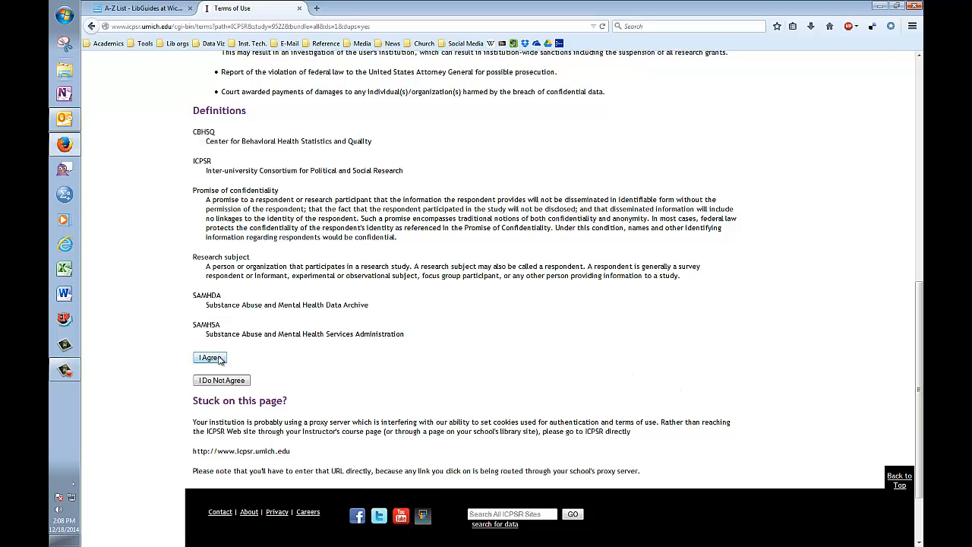
{"action": "left_click", "coordinate": [209, 358]}
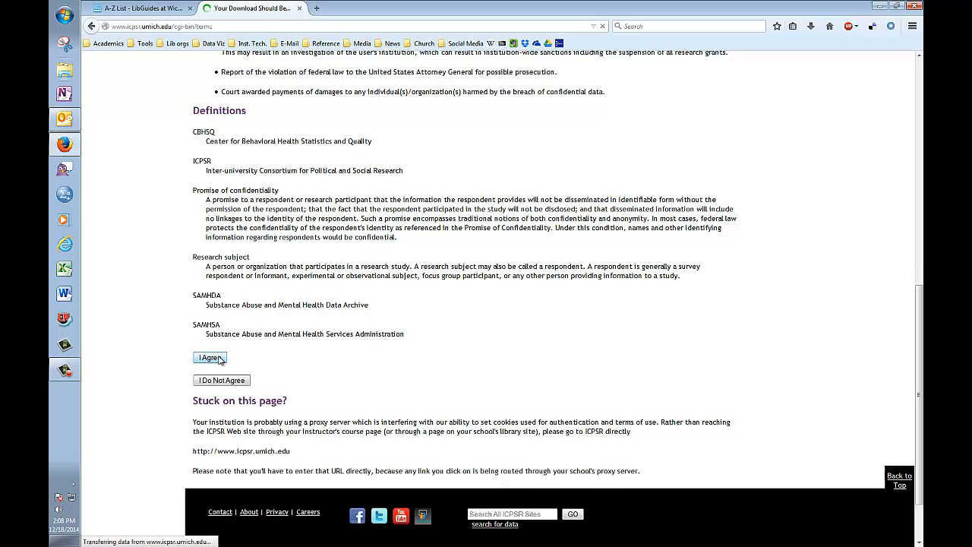
Step: Open ICPSR_09522.zip with Windows Explorer from the download dialog
{"action": "left_click", "coordinate": [211, 358]}
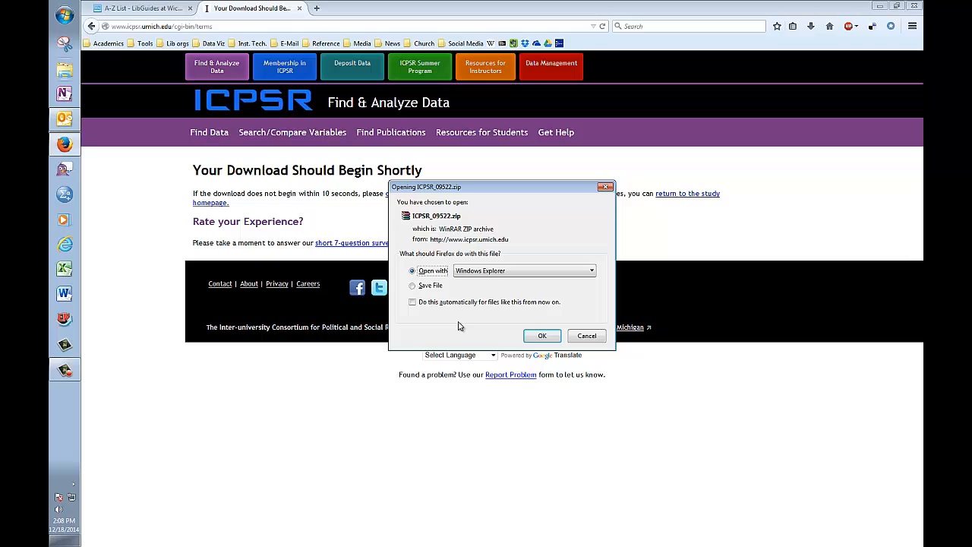
{"action": "mouse_move", "coordinate": [495, 325]}
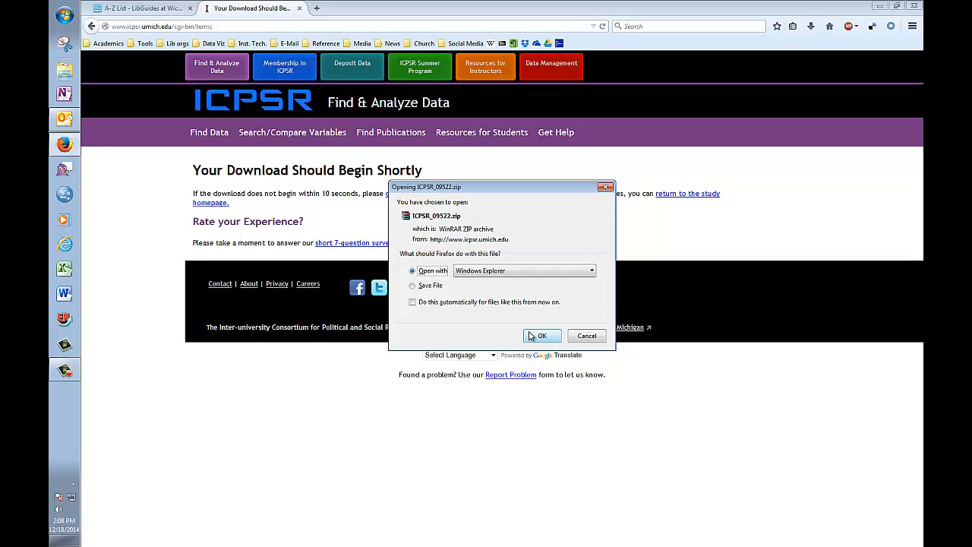
{"action": "left_click", "coordinate": [543, 335]}
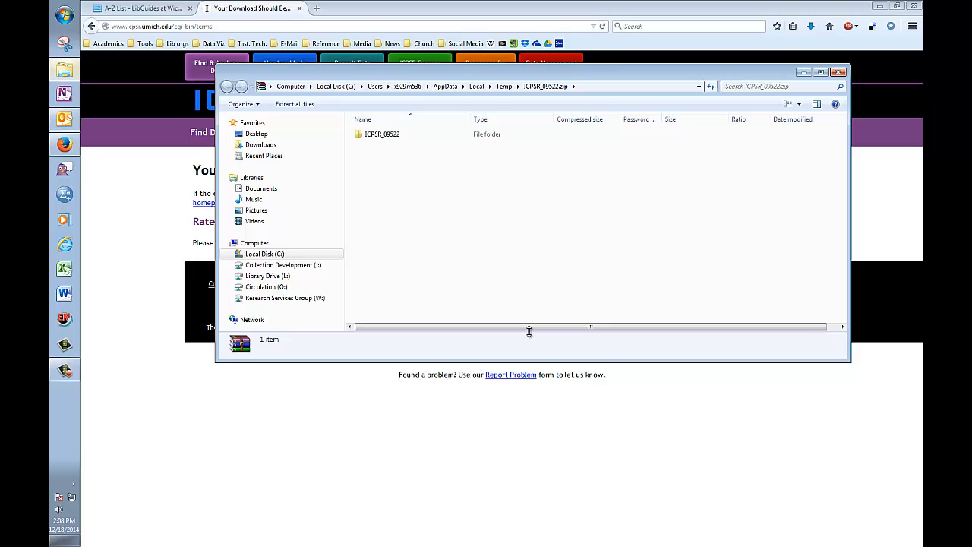
{"action": "mouse_move", "coordinate": [968, 543]}
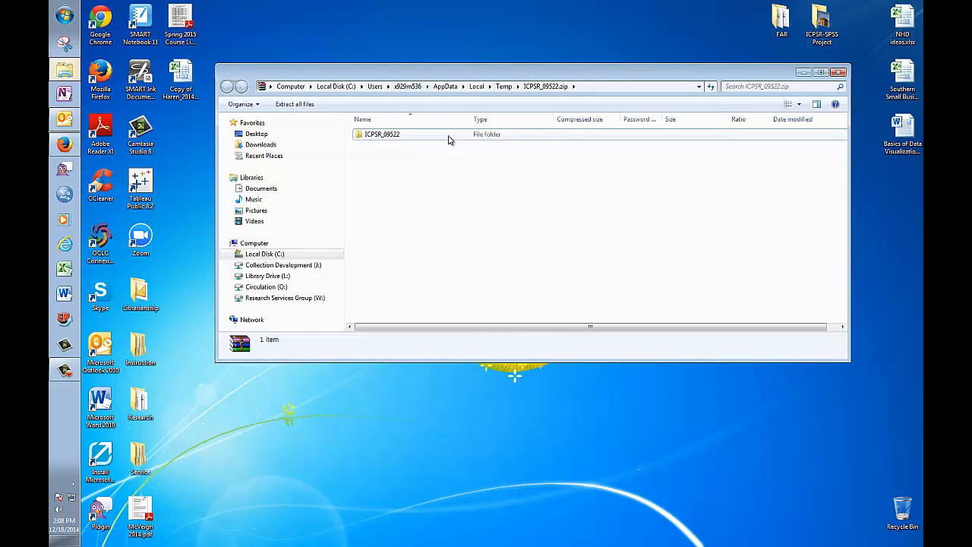
Step: Select the ICPSR_09522 folder inside the zip in Windows Explorer
{"action": "left_click", "coordinate": [383, 135]}
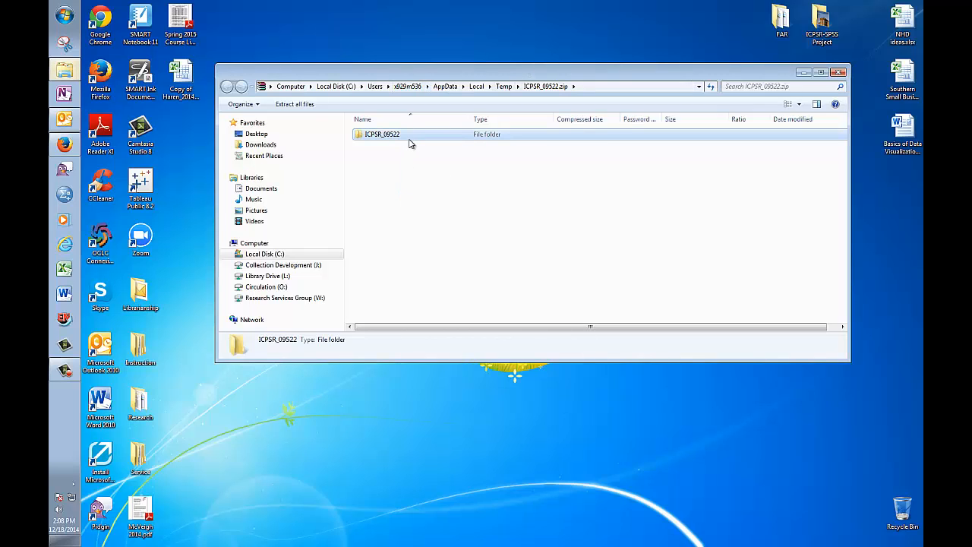